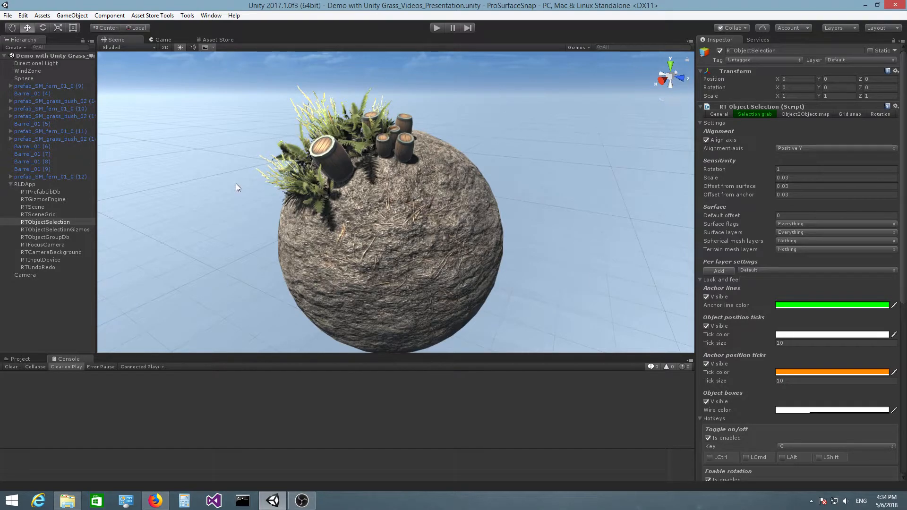
mouse_move(749, 81)
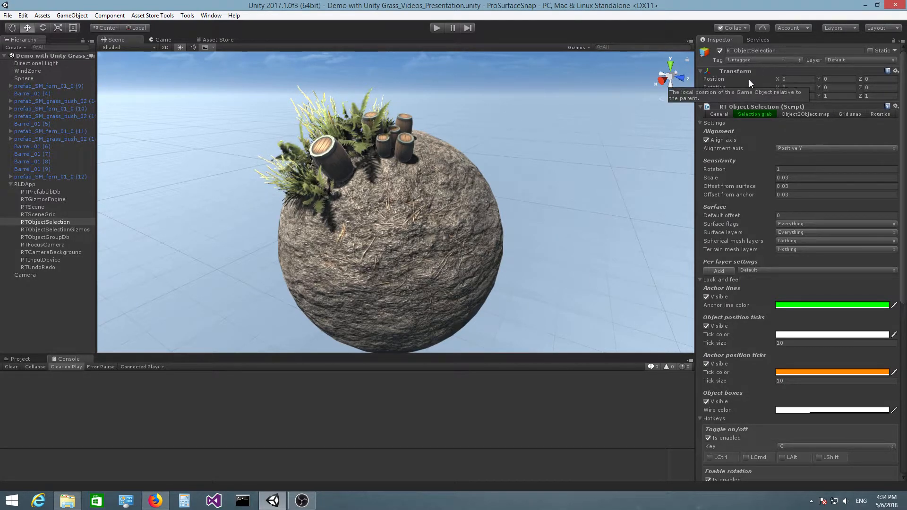
Step: Select RTObjectSelection and look over its General and Selection grab settings
left_click(45, 222)
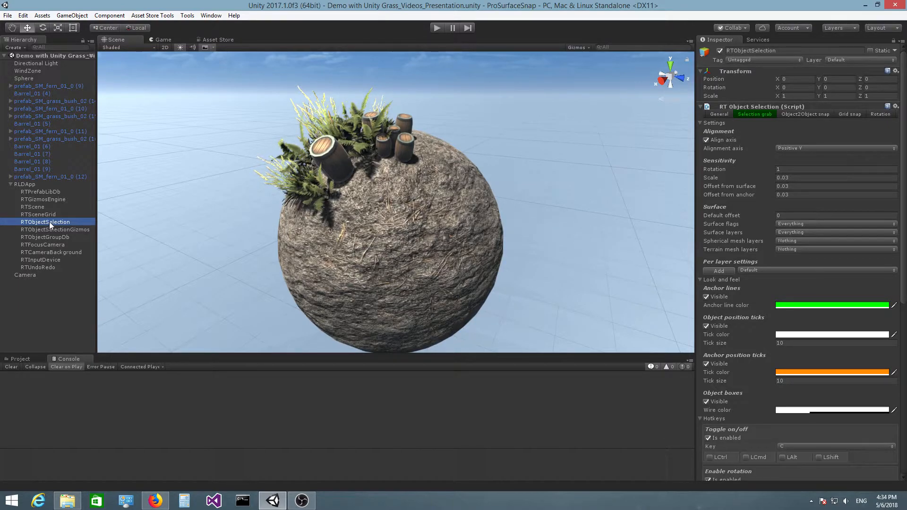
left_click(718, 114)
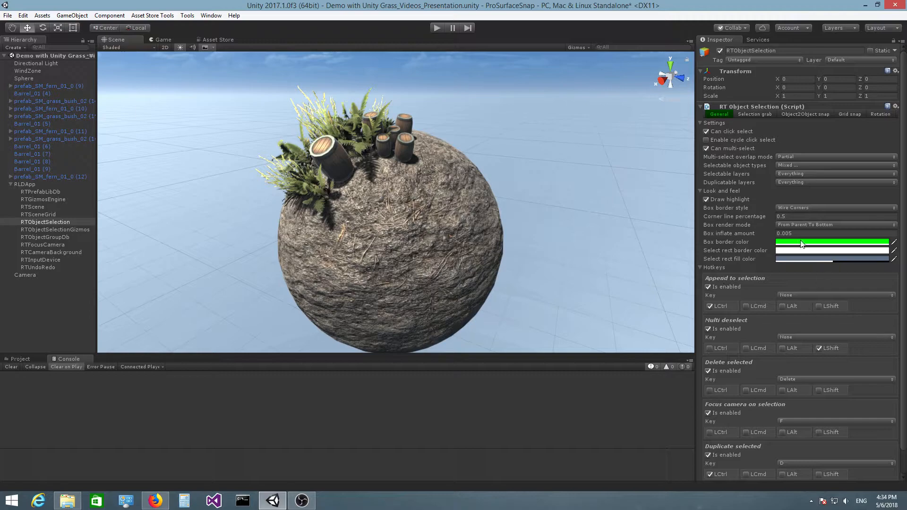
mouse_move(754, 113)
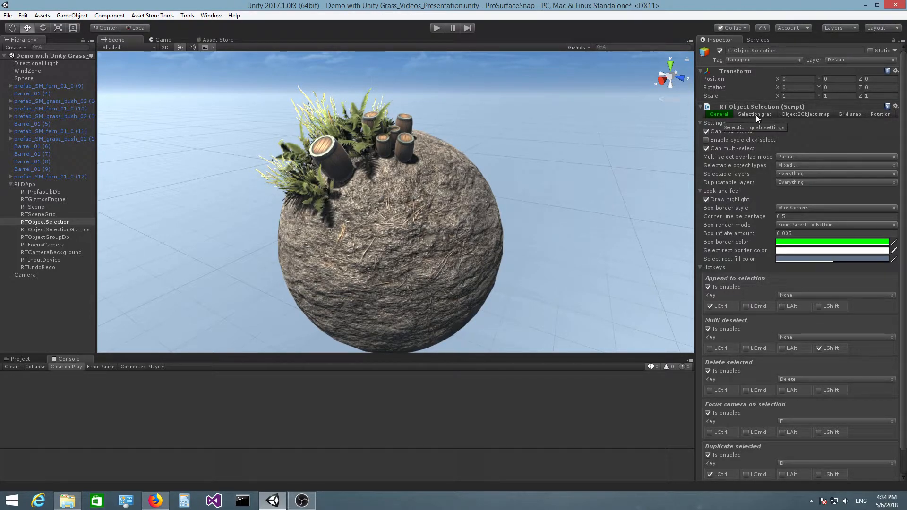
left_click(755, 114)
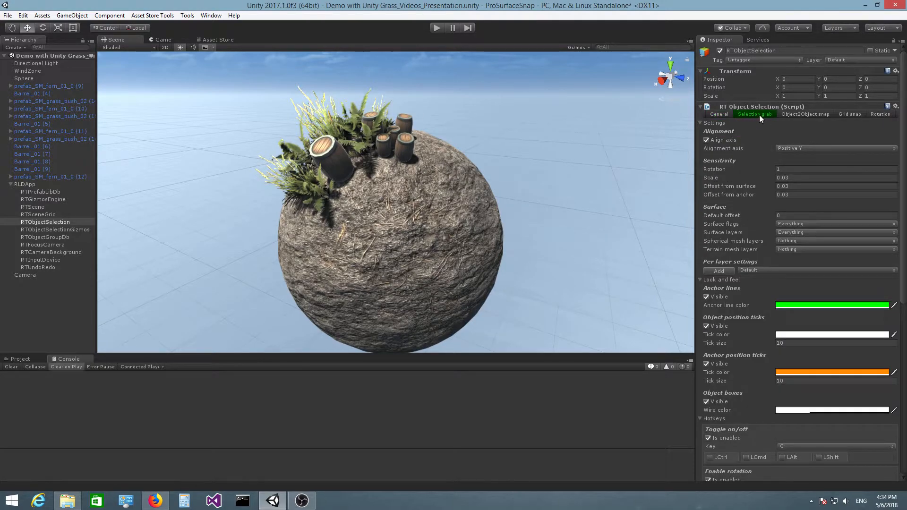
mouse_move(753, 113)
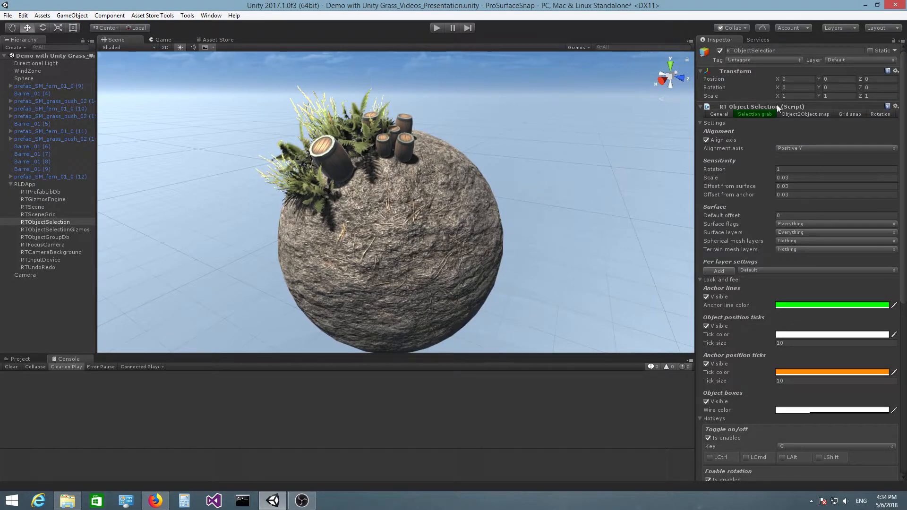
Step: Add a new user layer 8 named 'Spherical' via the Layer dropdown
left_click(835, 60)
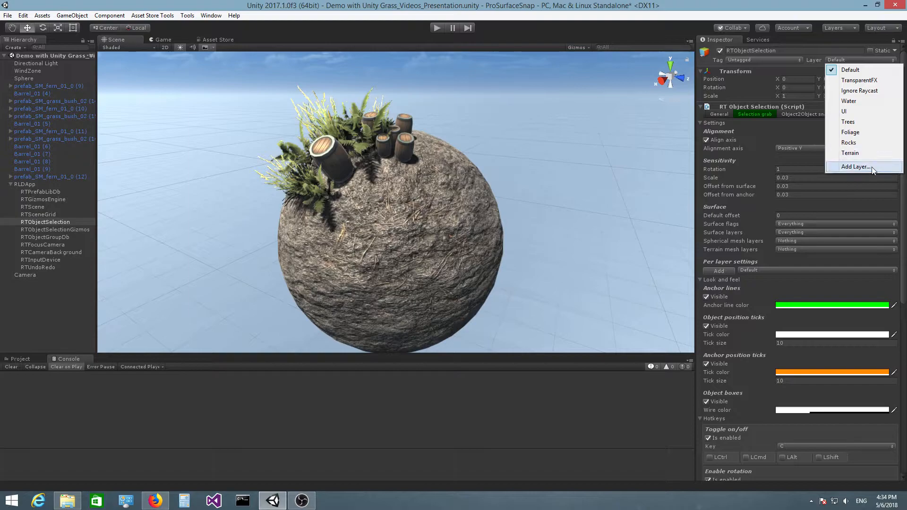
left_click(856, 167)
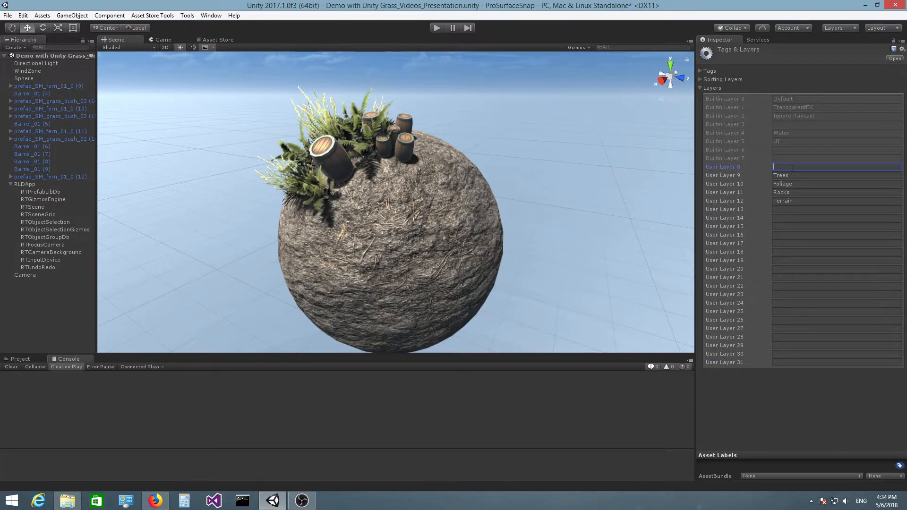
type("Spherical")
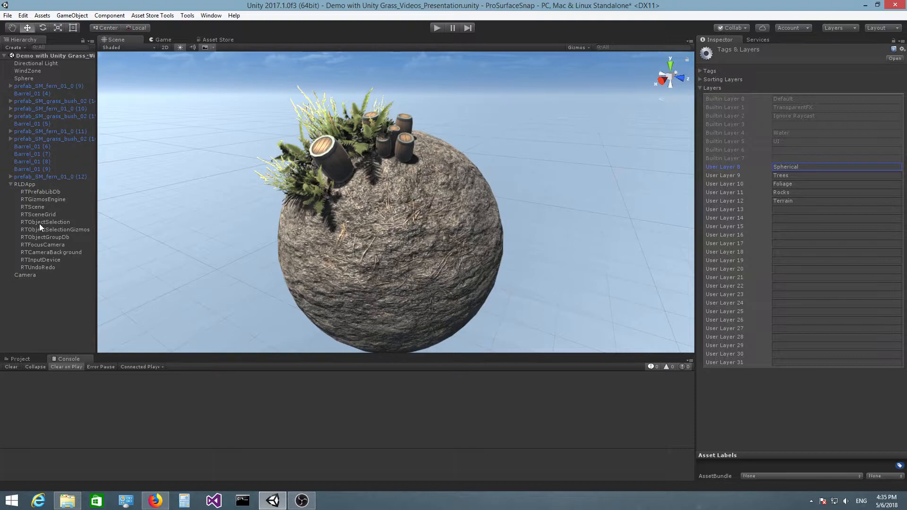
Step: Set RTObjectSelection's Selection grab spherical mesh layers to Spherical
left_click(45, 221)
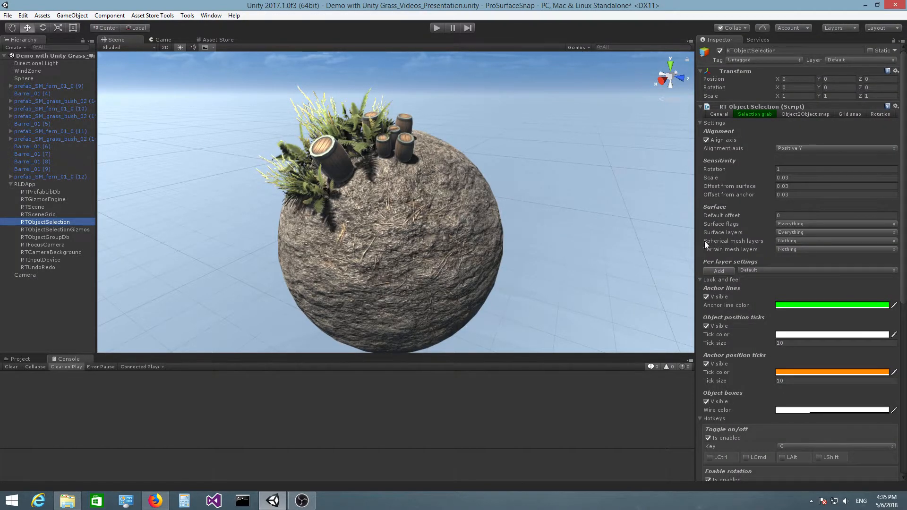
mouse_move(734, 241)
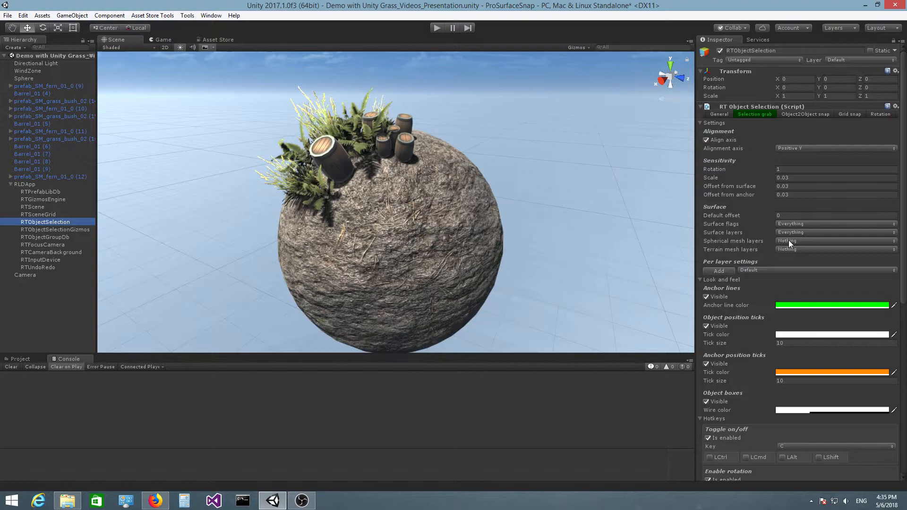
left_click(833, 240)
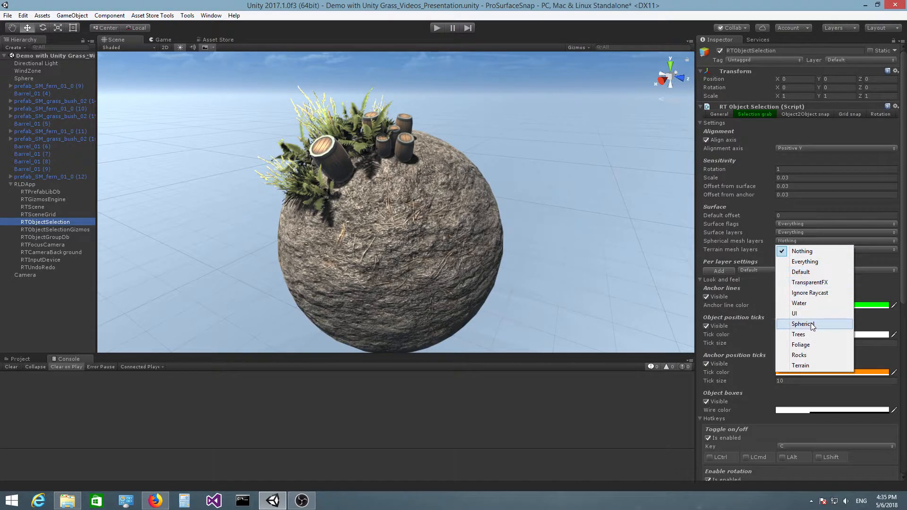
left_click(802, 324)
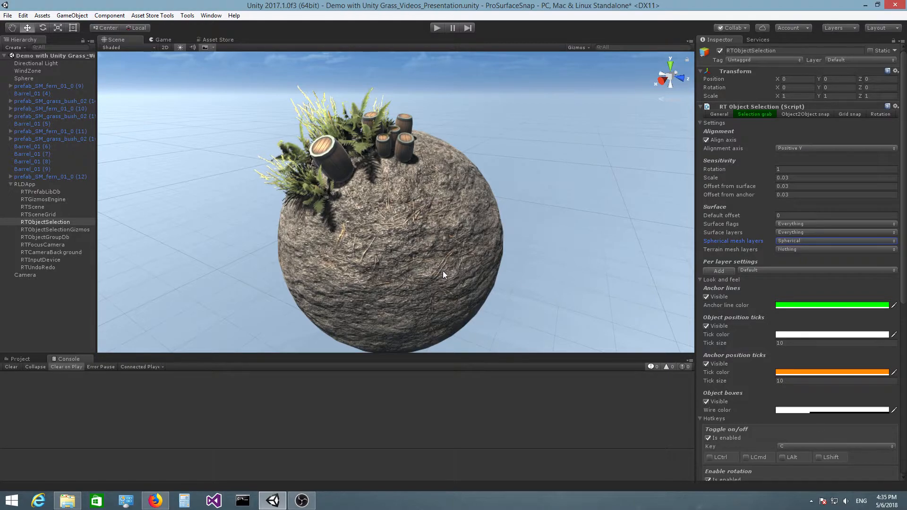
left_click(868, 59)
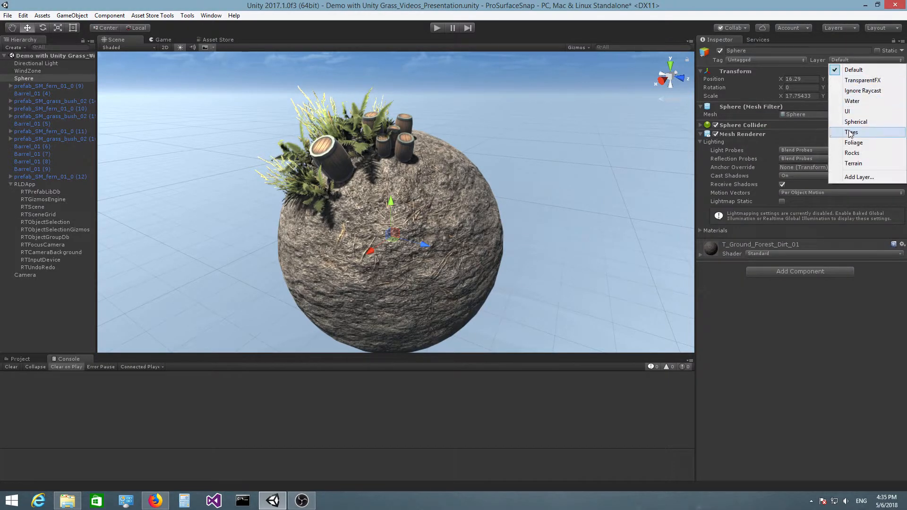
mouse_move(855, 121)
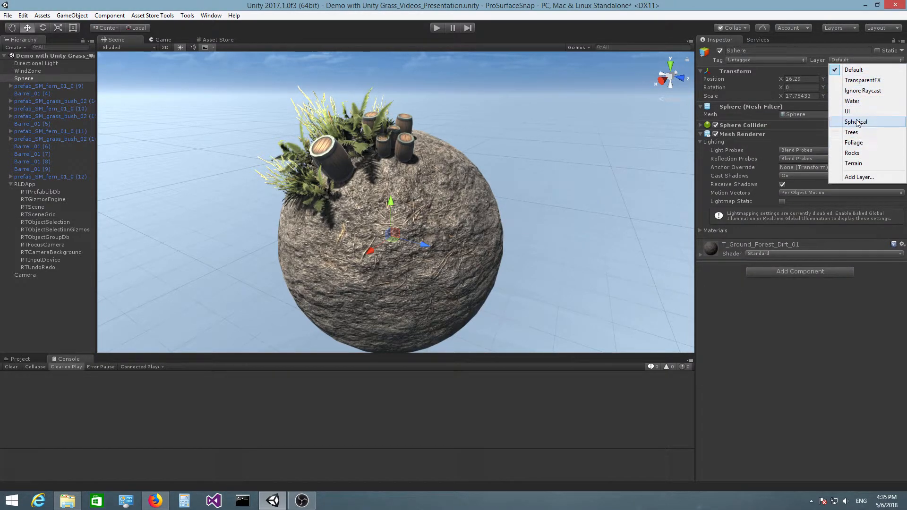
left_click(45, 222)
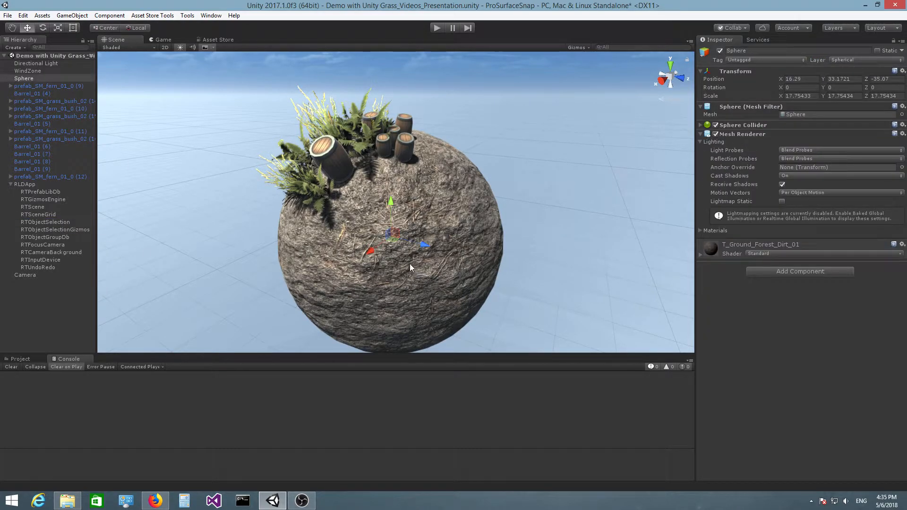
left_click(46, 221)
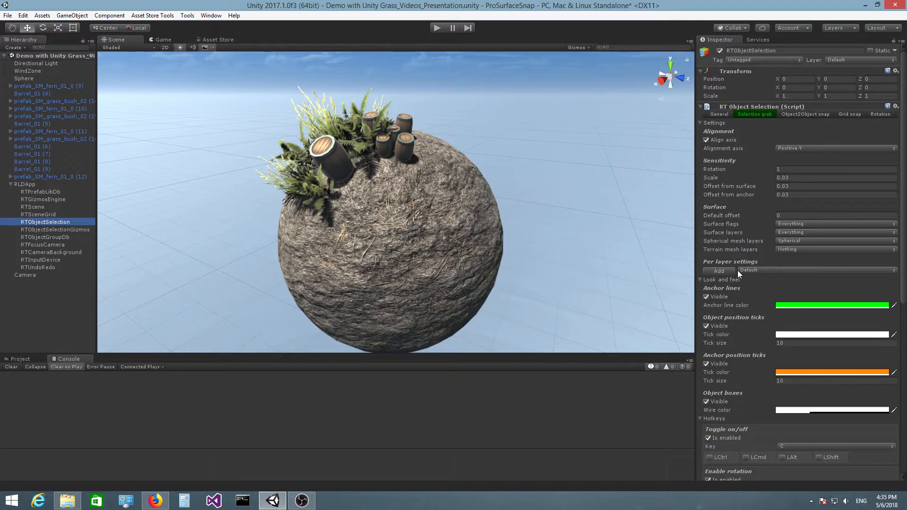
mouse_move(512, 273)
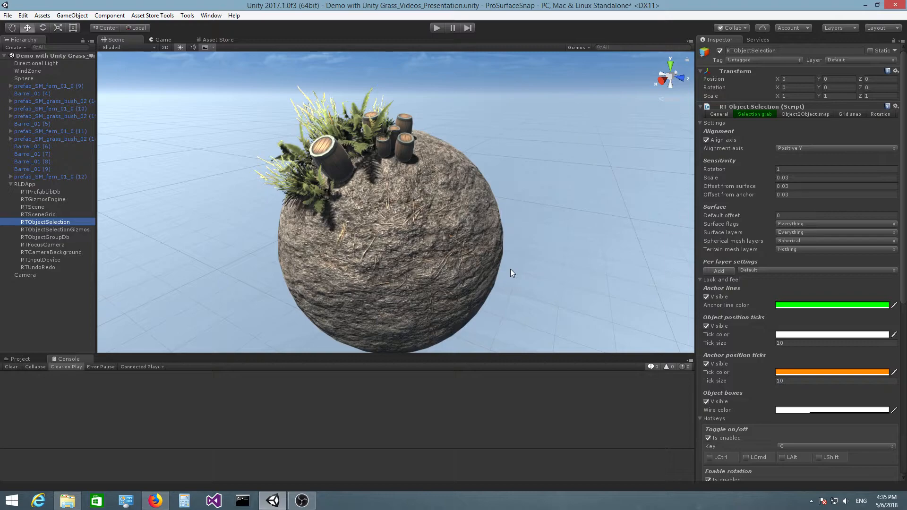
mouse_move(543, 266)
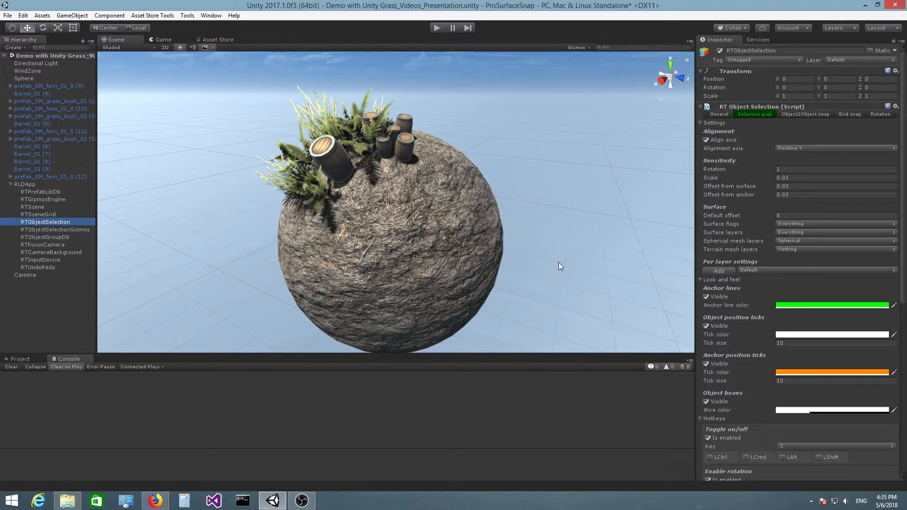
Step: Change RTObjectSelection's grab Surface layers from Everything to only Spherical
left_click(55, 229)
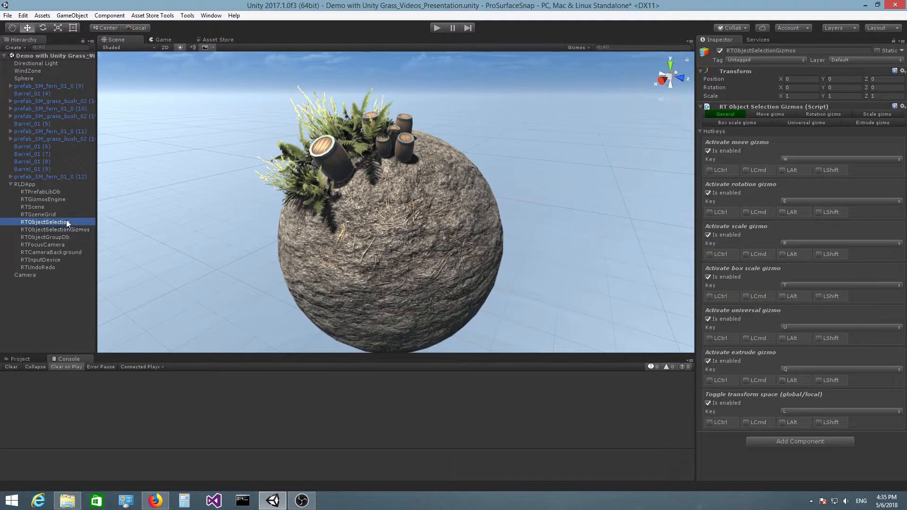
left_click(43, 221)
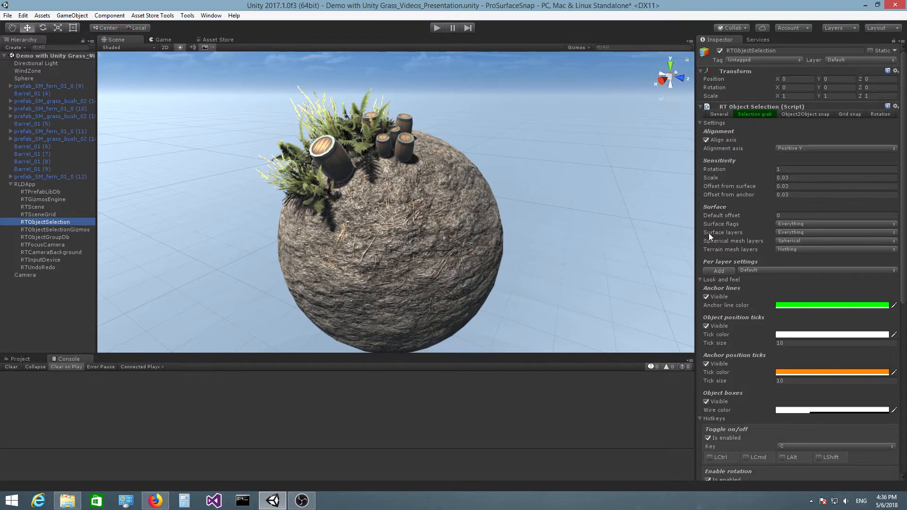
mouse_move(722, 232)
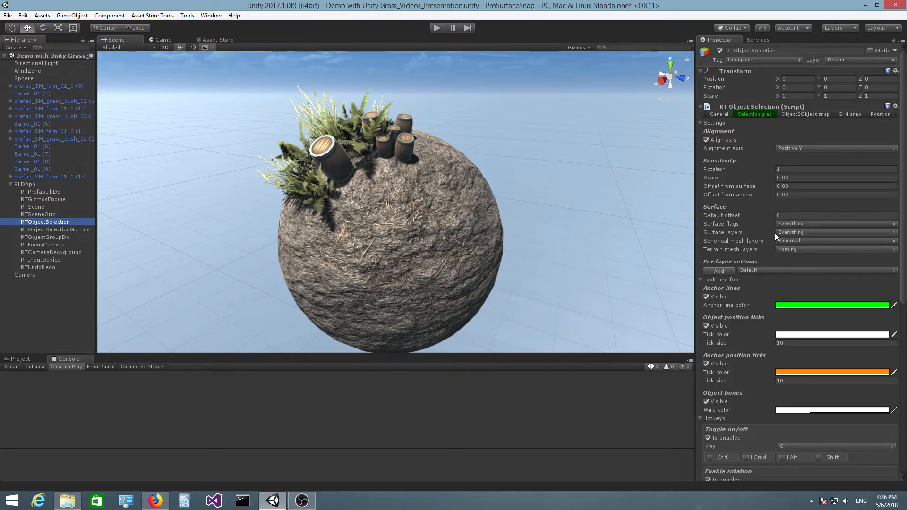
left_click(835, 232)
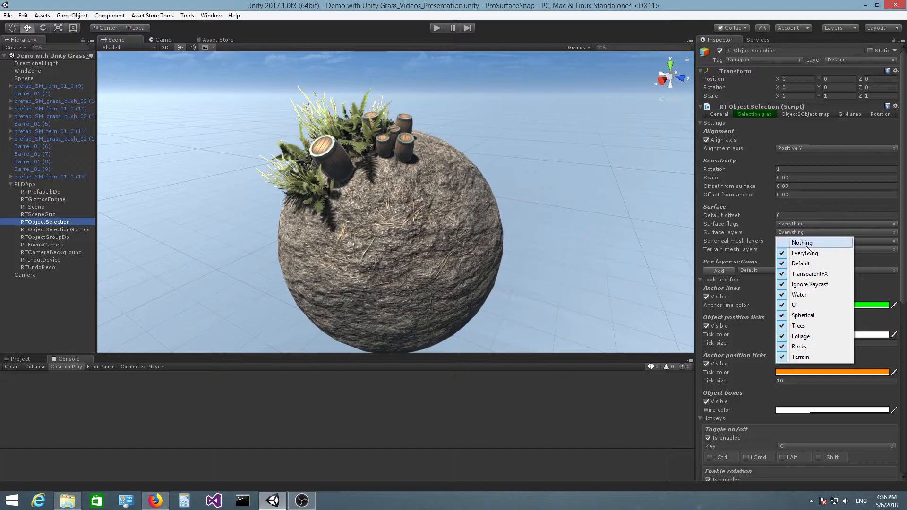
left_click(803, 242)
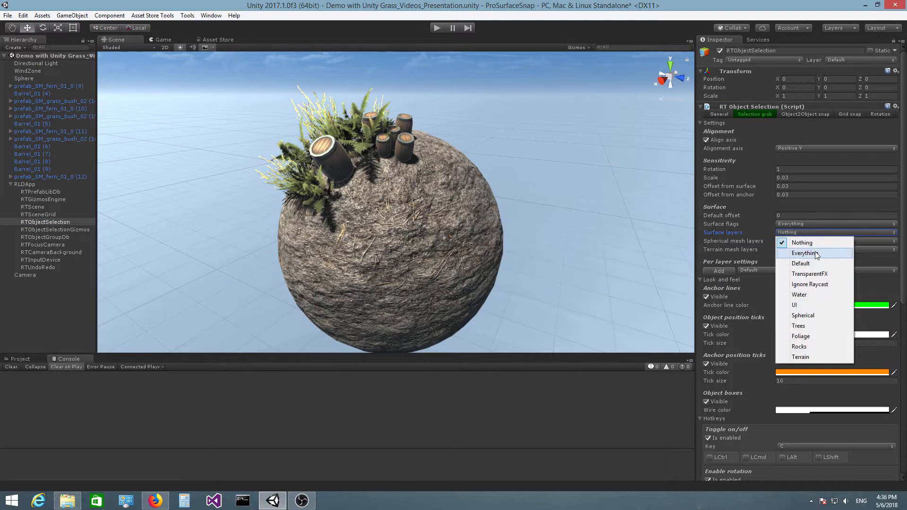
mouse_move(814, 315)
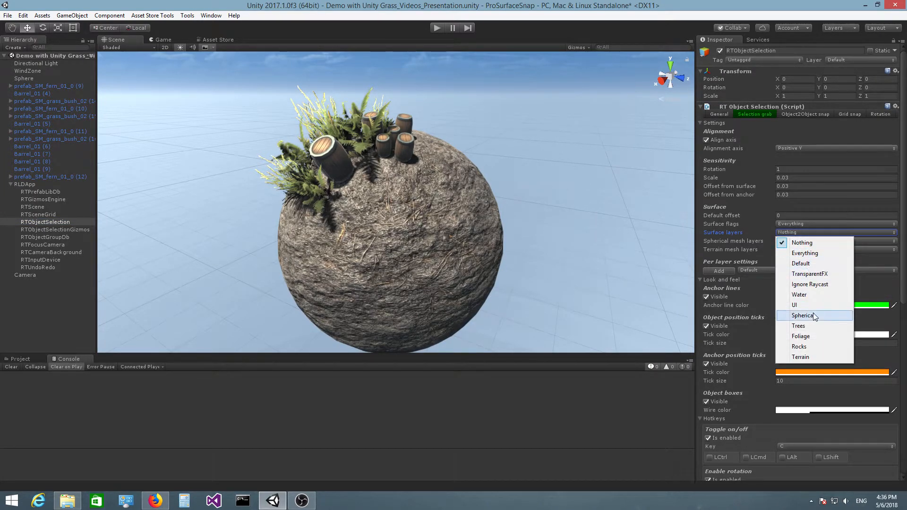
left_click(803, 315)
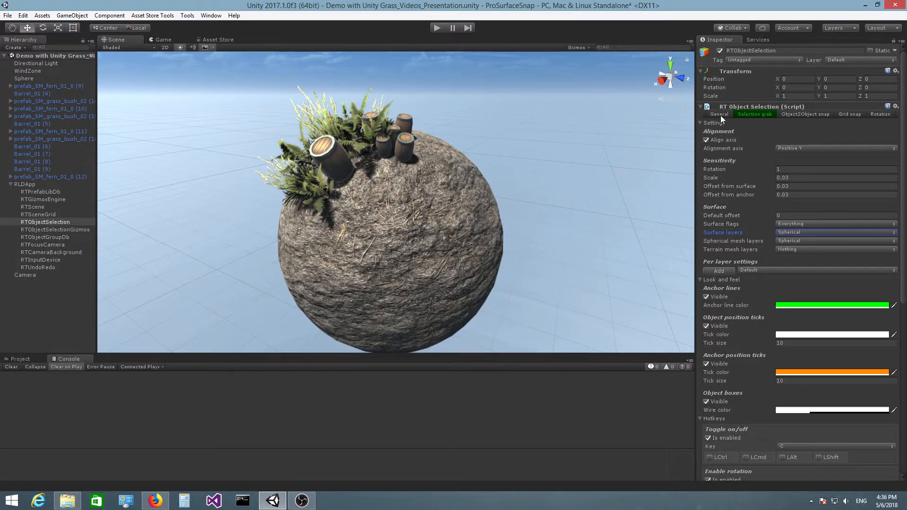
Step: Exclude the Default layer from RTObjectSelection's General selectable layers
left_click(718, 114)
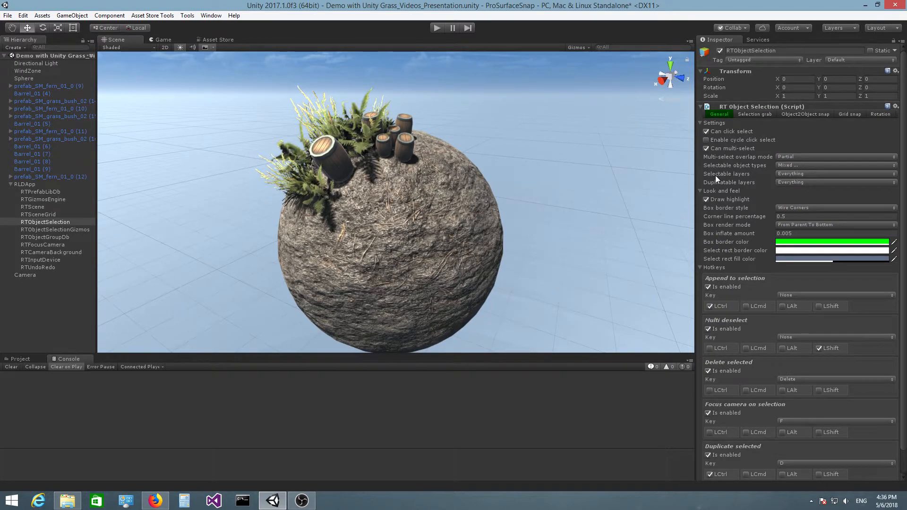
left_click(832, 173)
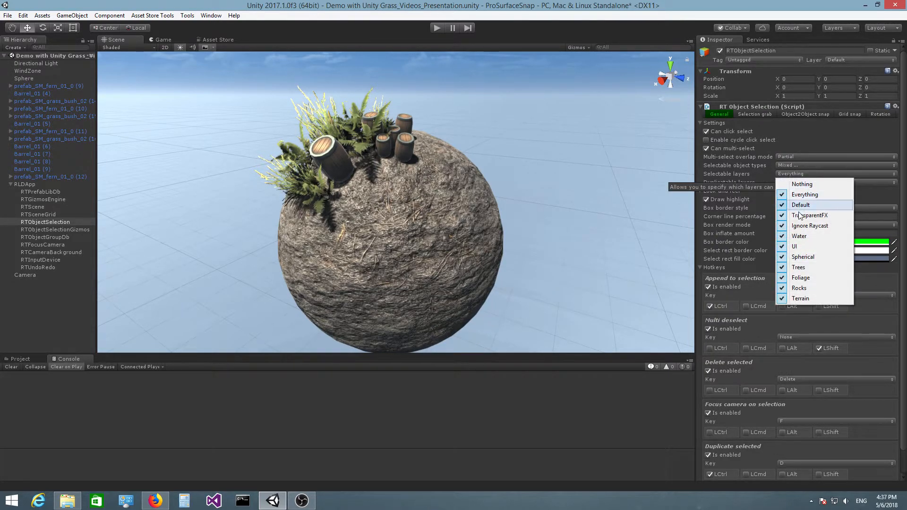
left_click(794, 245)
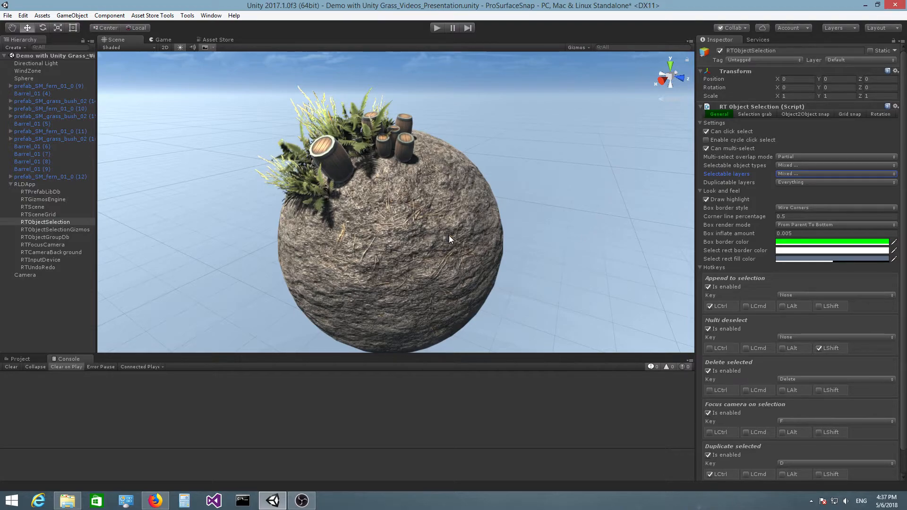
left_click(833, 174)
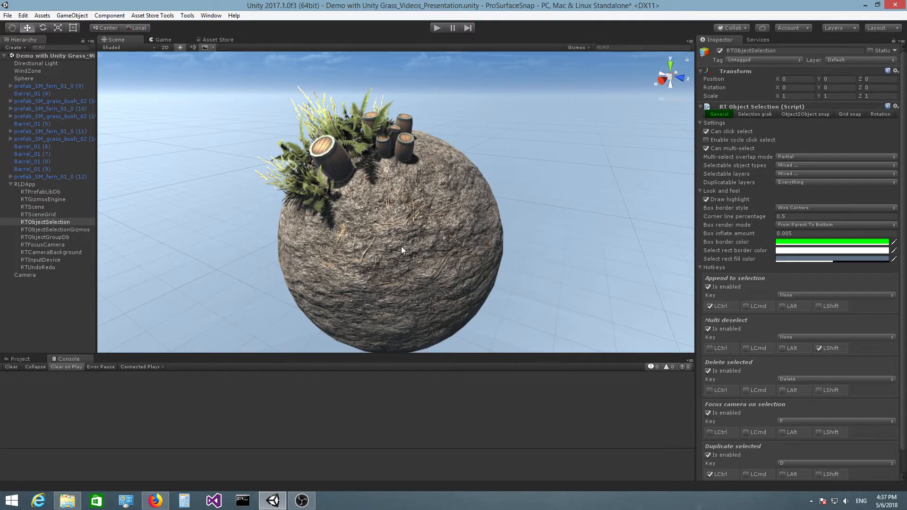
mouse_move(407, 249)
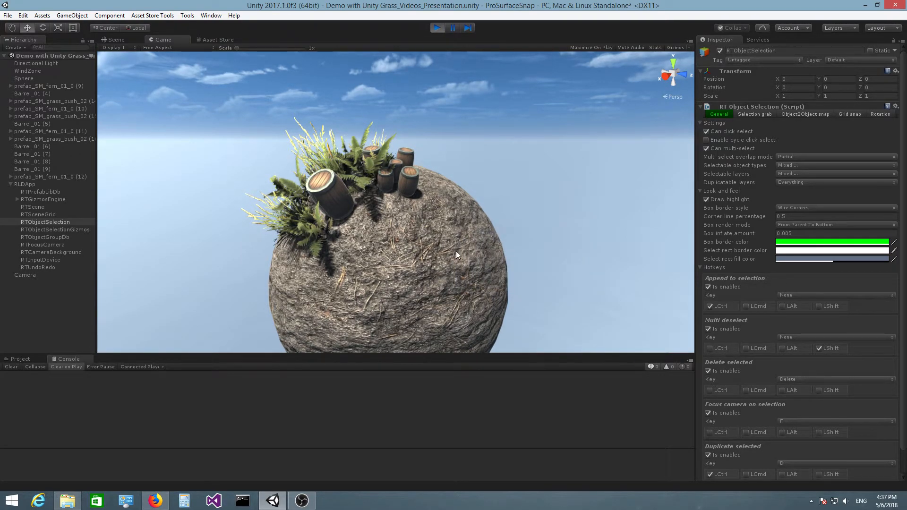
Step: In play mode, select a barrel sitting on top of the sphere
left_click(405, 179)
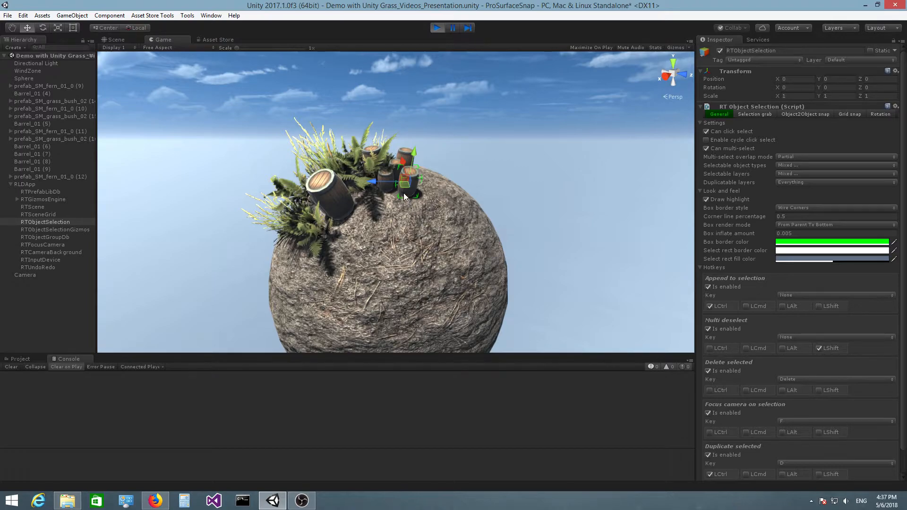